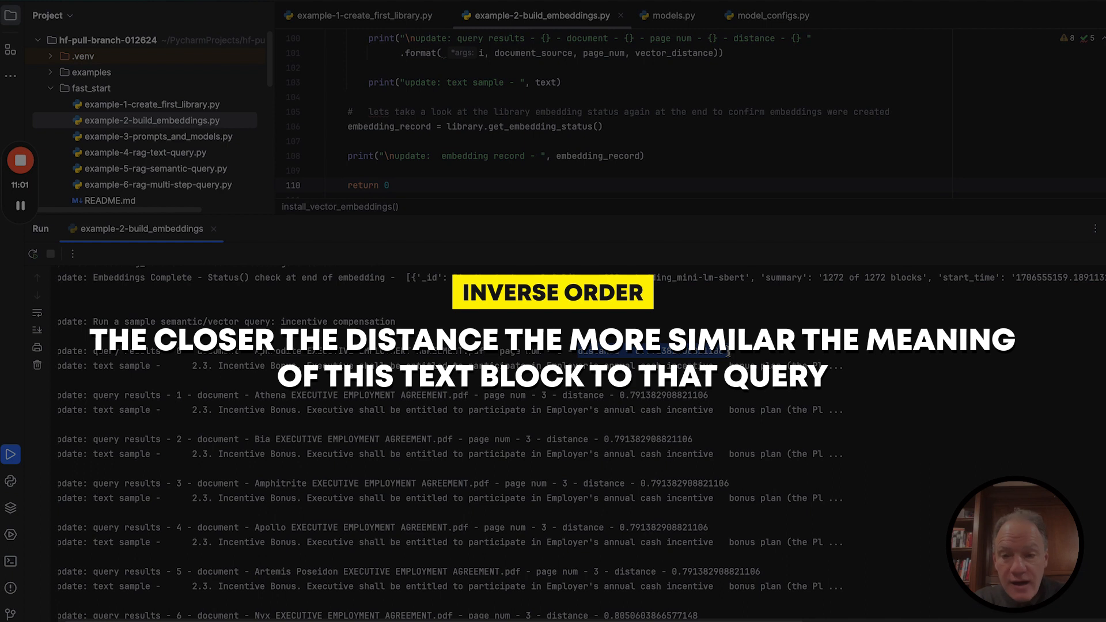
mouse_move(963, 415)
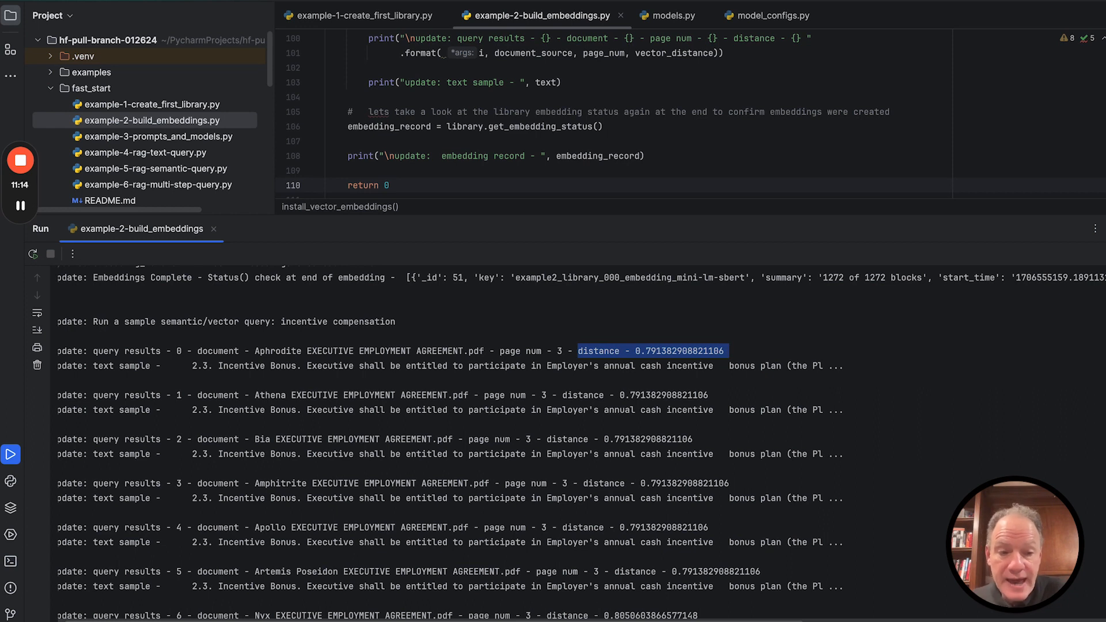
Scroll the Run output to the final embedding record: 1272 blocks via mini-lm-sbert into faiss
scroll(down, 3)
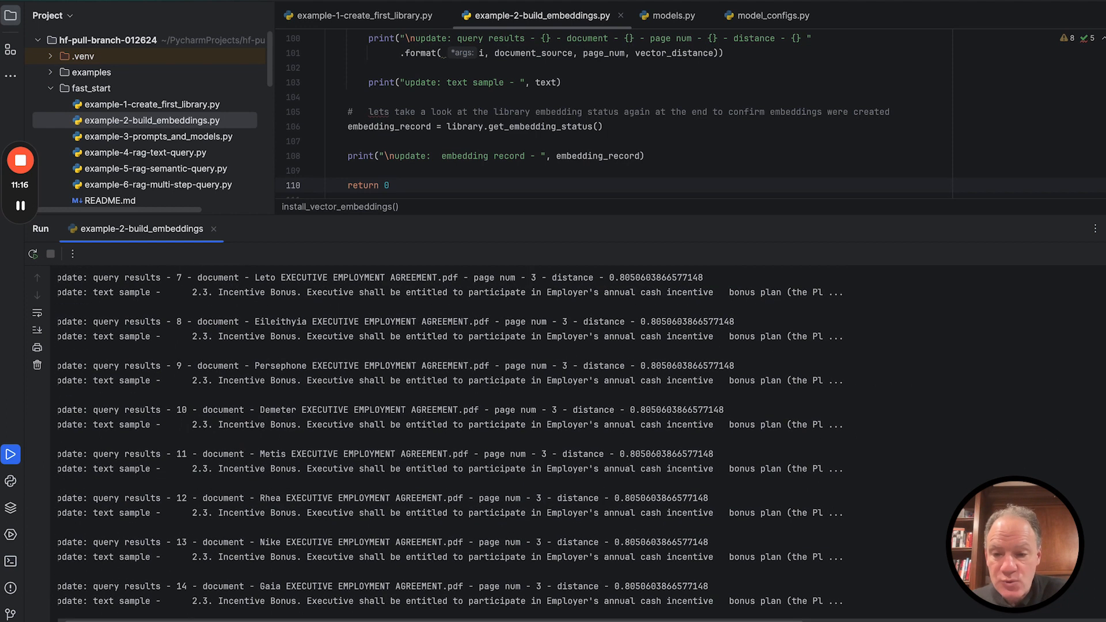
scroll(down, 3)
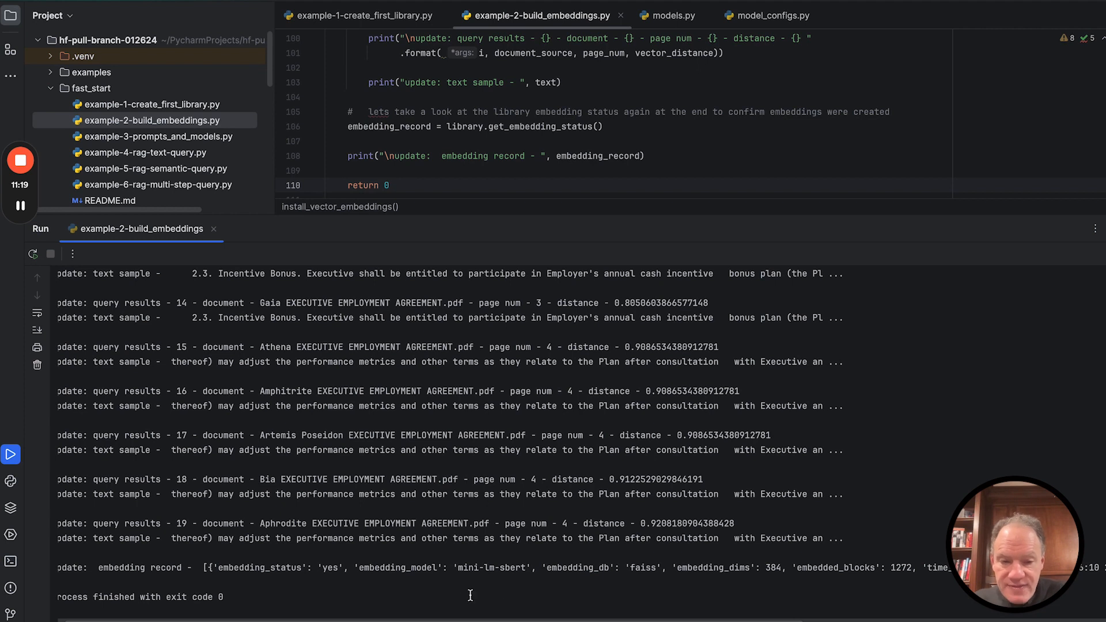
scroll(right, 3)
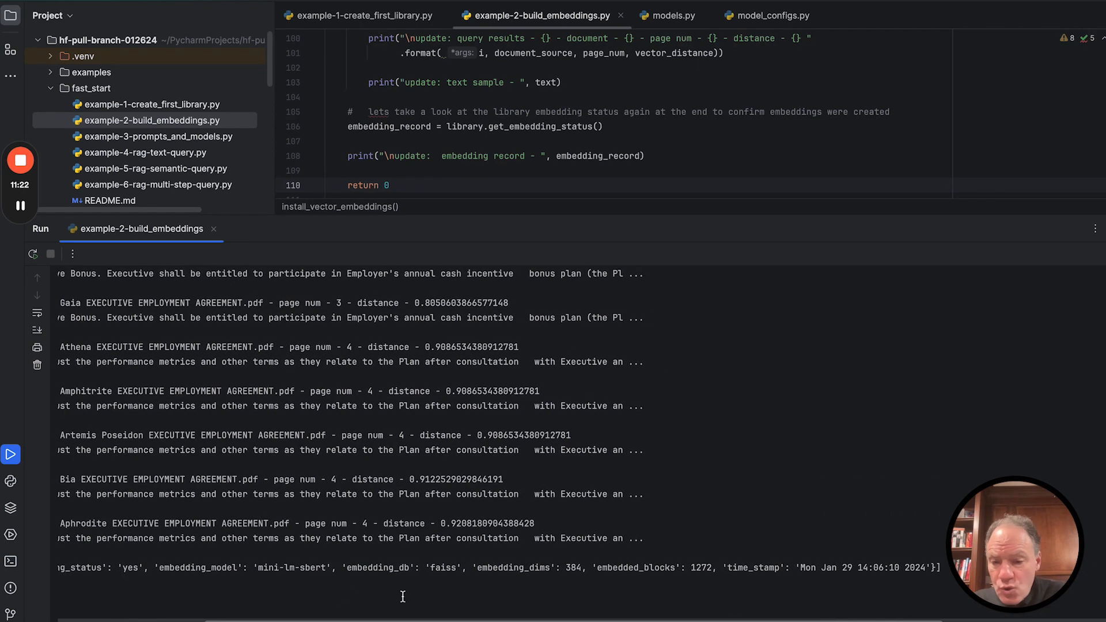
mouse_move(306, 566)
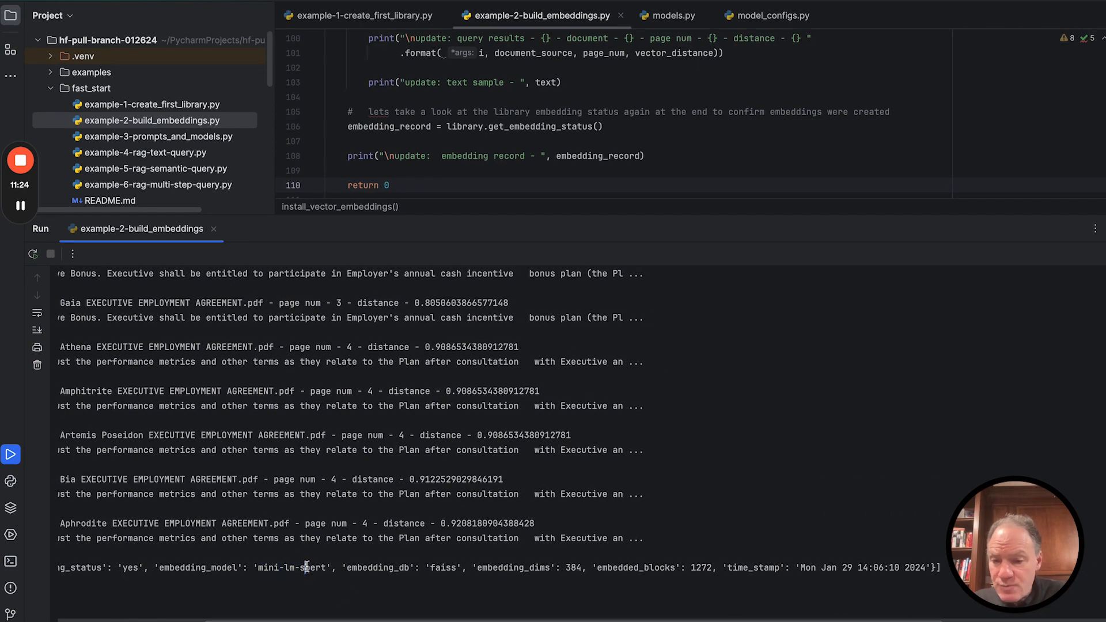
Expand the llmware folder in the Project pane and enlarge the build-embeddings editor
double_click(442, 567)
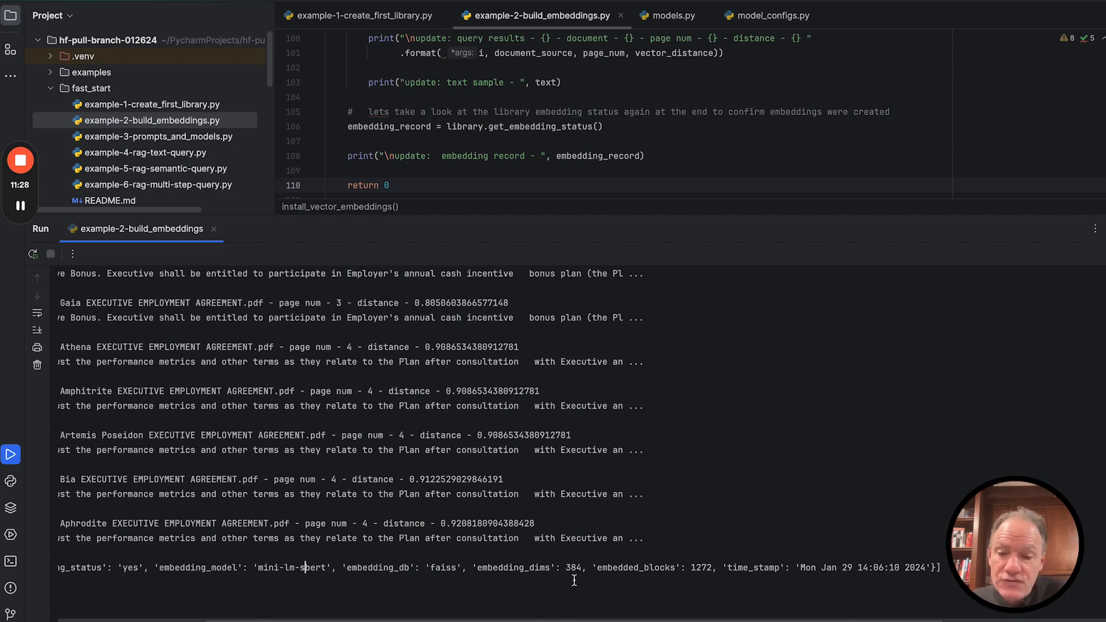
double_click(574, 567)
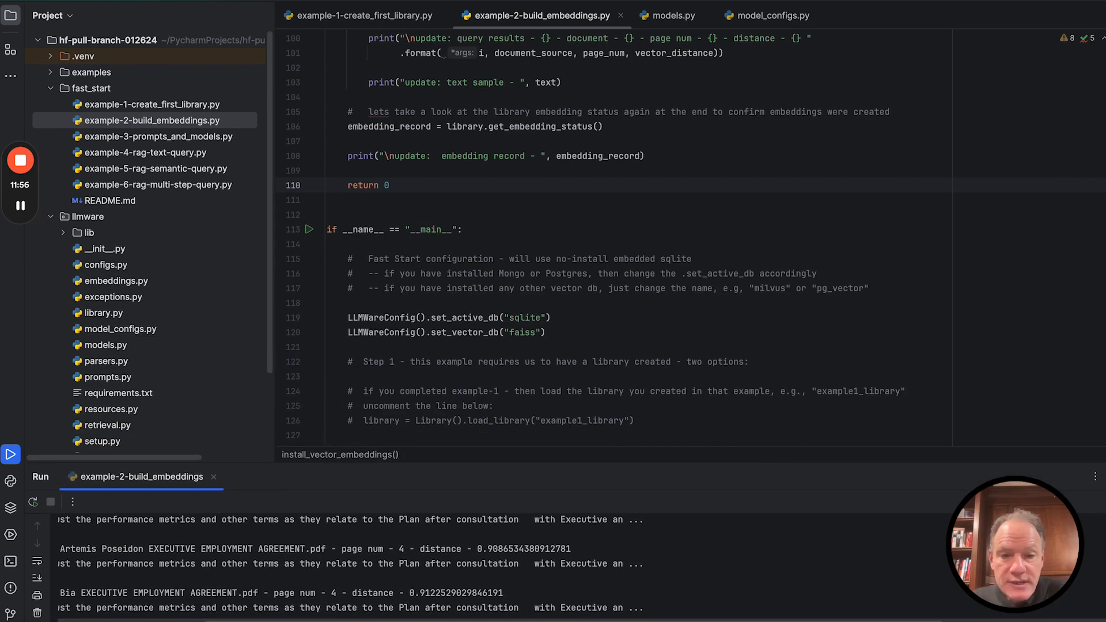
scroll(down, 3)
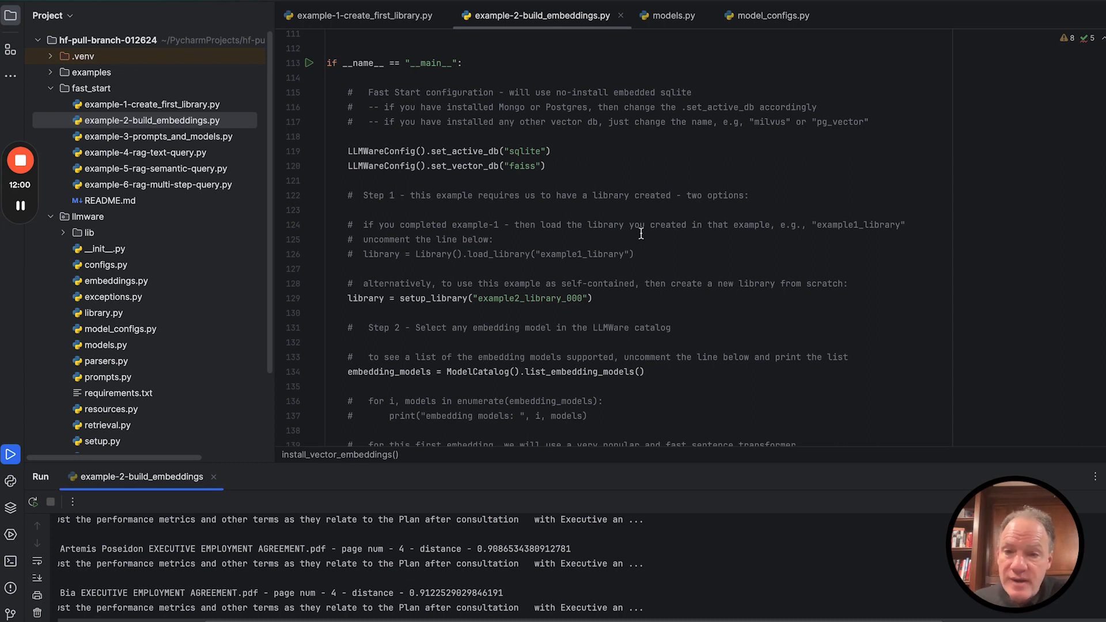
double_click(518, 166)
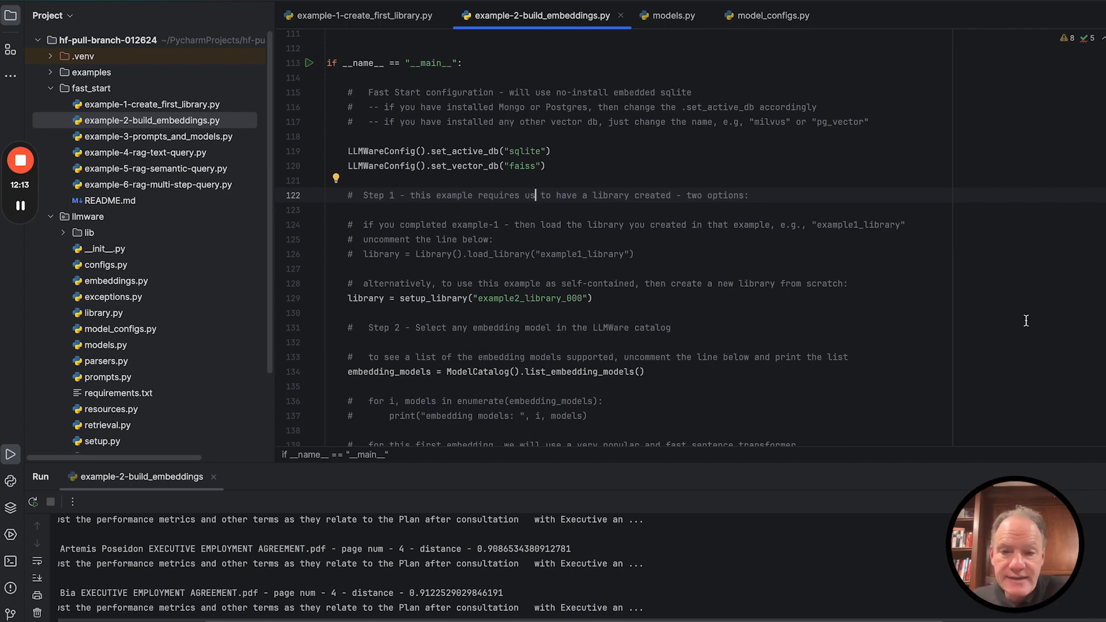
scroll(down, 3)
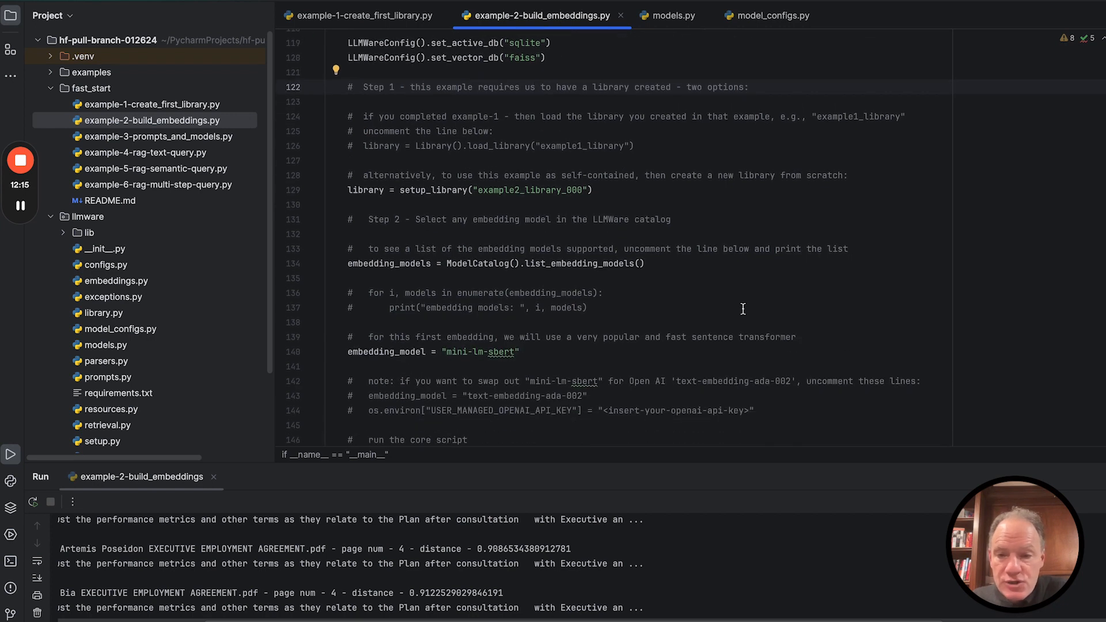
click(494, 263)
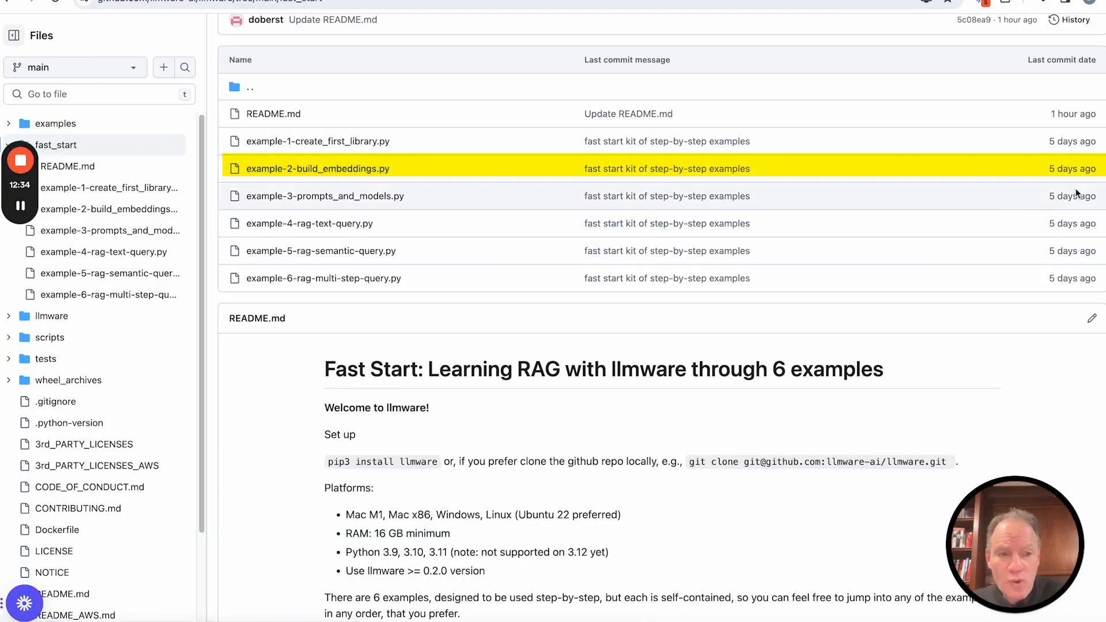
Navigate from fast_start via the breadcrumb to the examples/Embedding folder of vector-database scripts
scroll(up, 3)
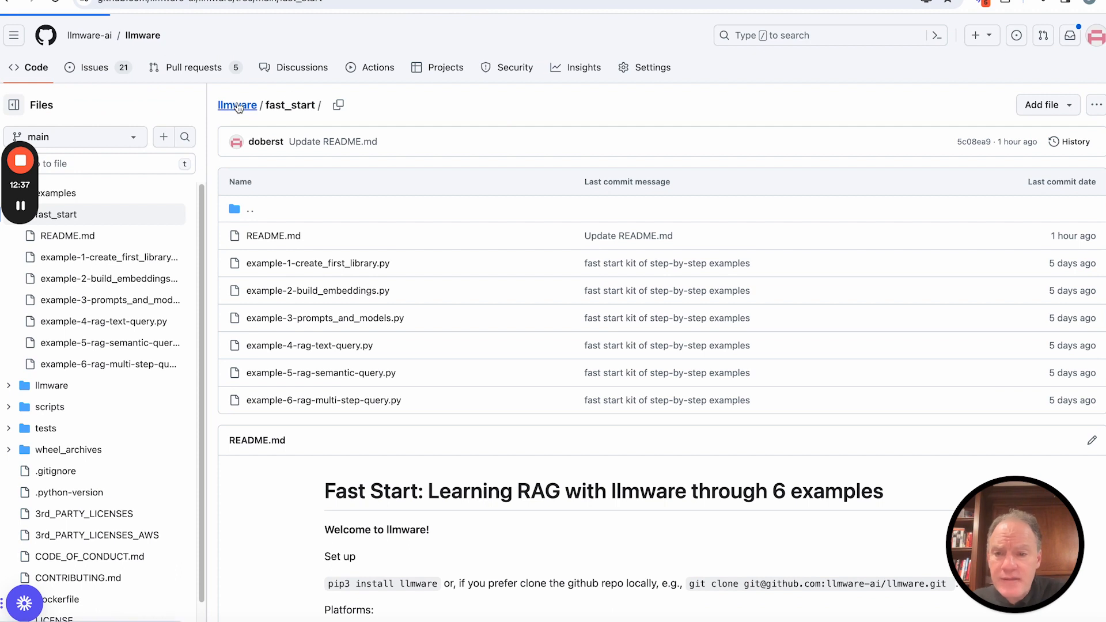
click(57, 192)
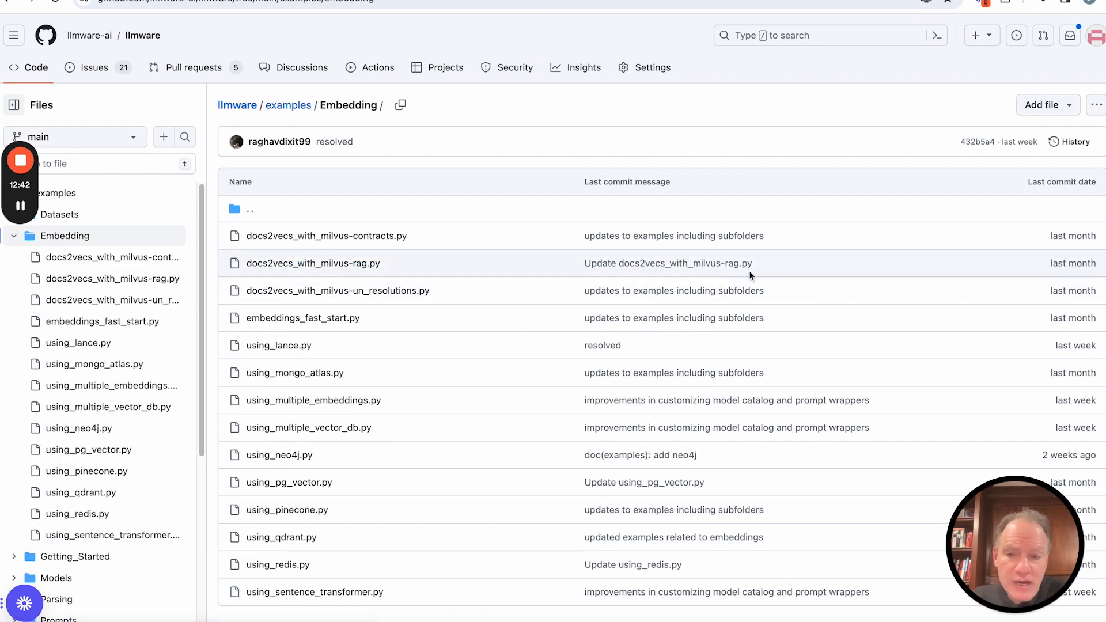
scroll(up, 3)
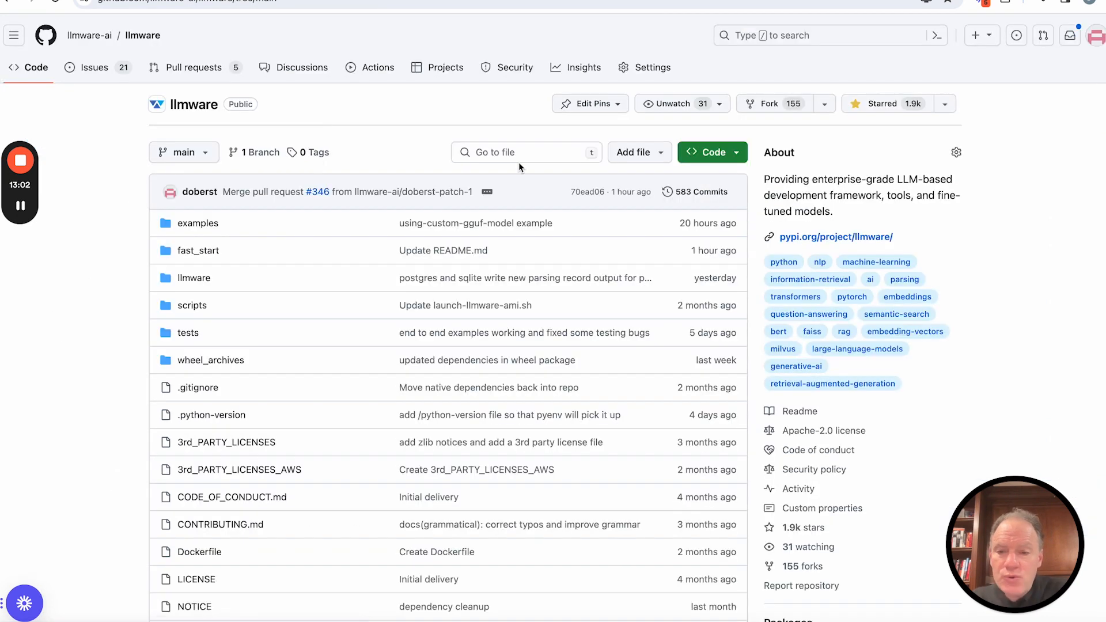
Scroll the repository root file list down to the docker-compose YAMLs for neo4j, pgvector and redis-stack
scroll(down, 3)
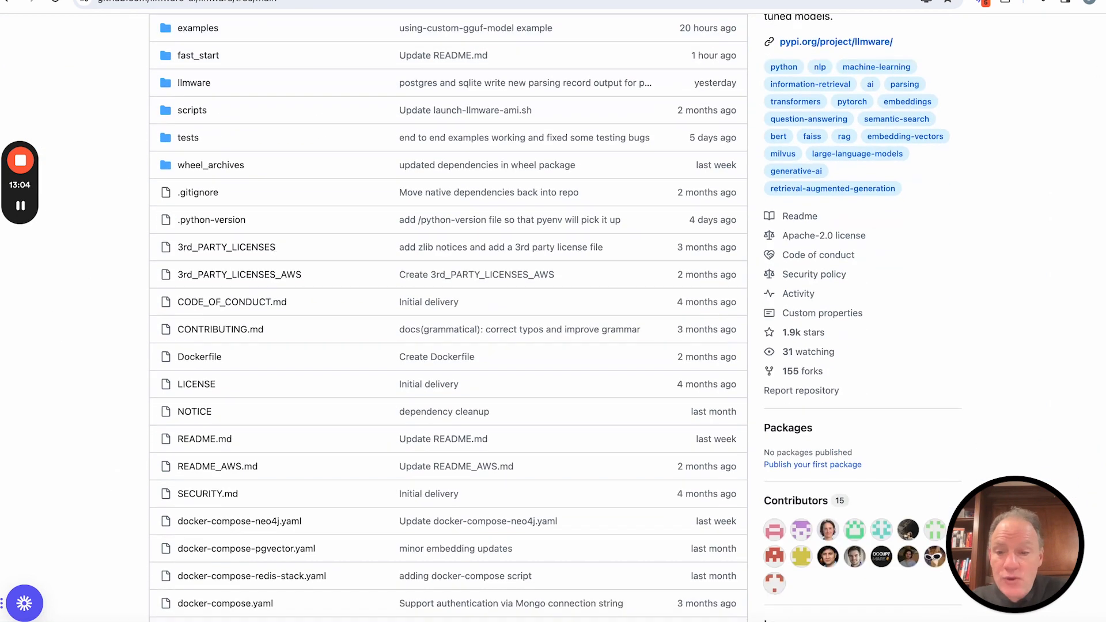
scroll(down, 3)
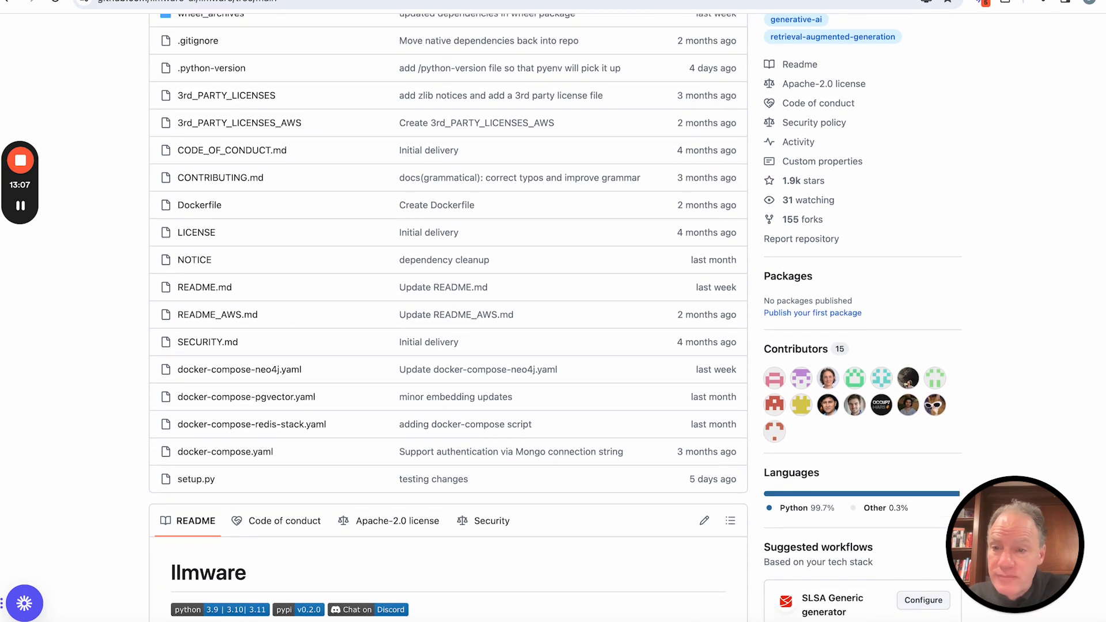
scroll(down, 3)
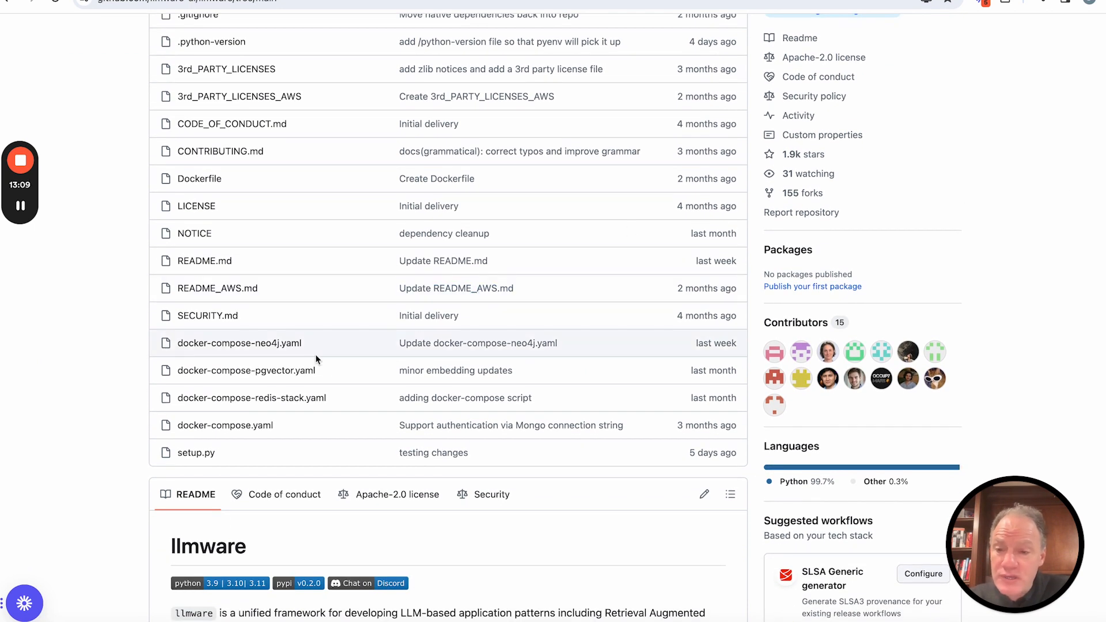